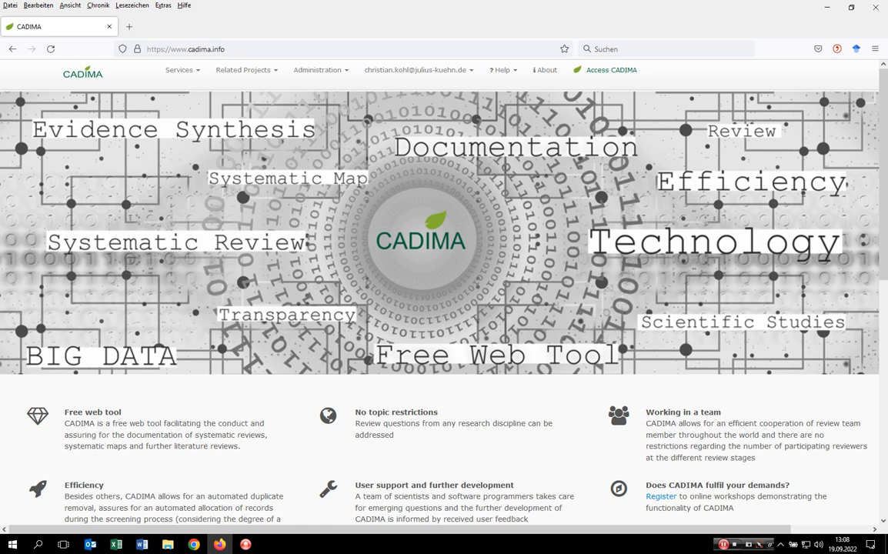
{"action": "mouse_move", "coordinate": [173, 63]}
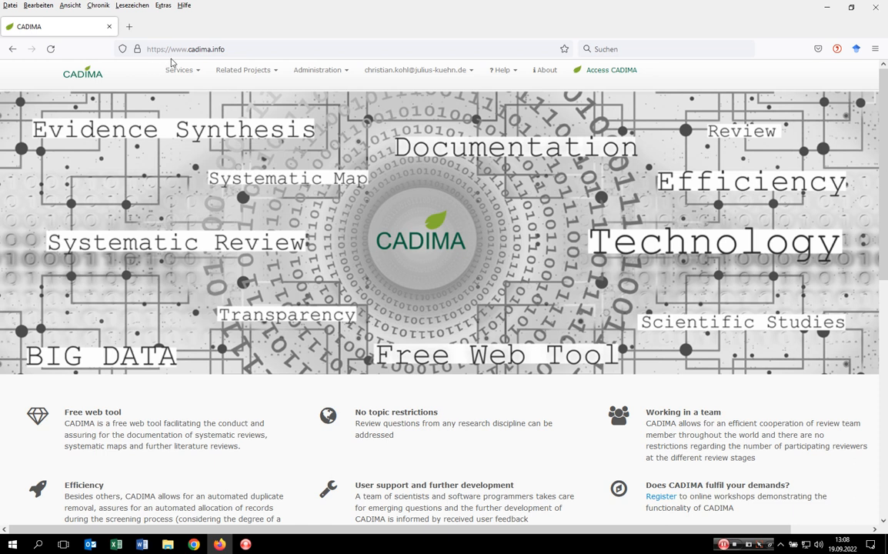
{"action": "mouse_move", "coordinate": [194, 56]}
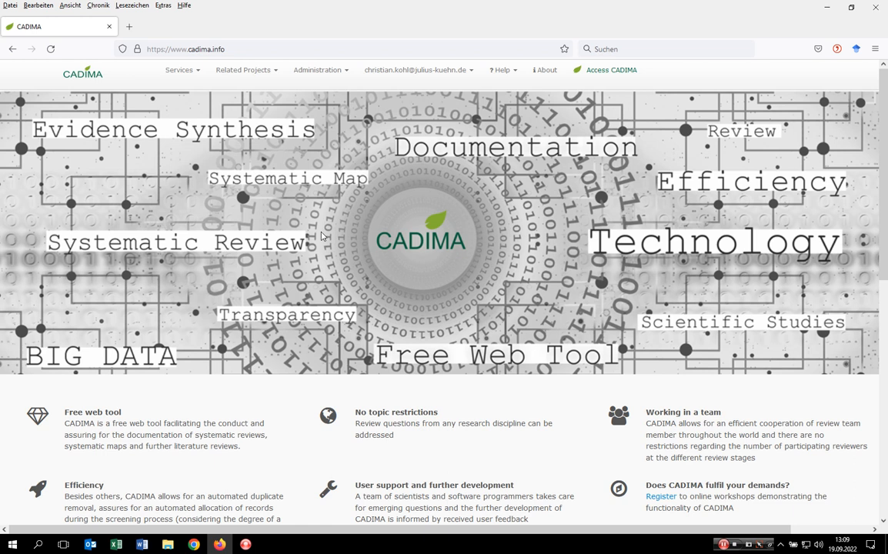
{"action": "mouse_move", "coordinate": [387, 197]}
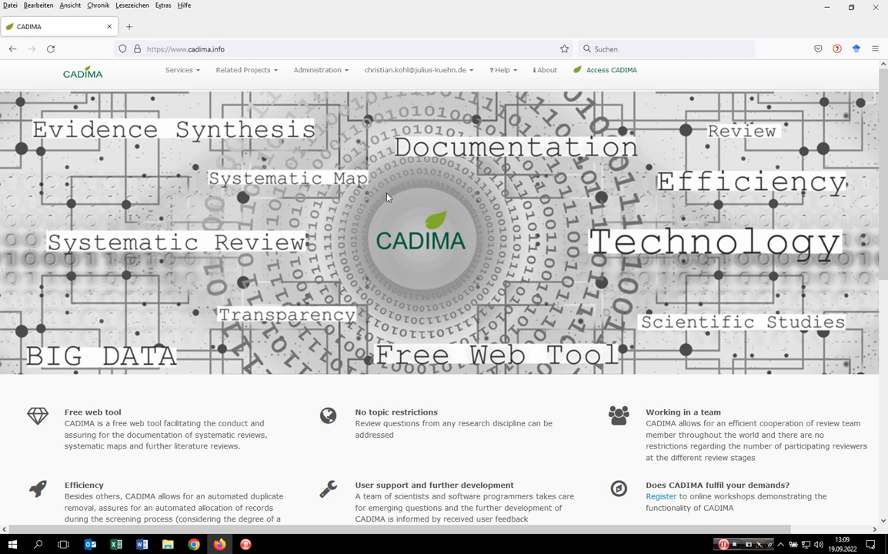
{"action": "mouse_move", "coordinate": [623, 82]}
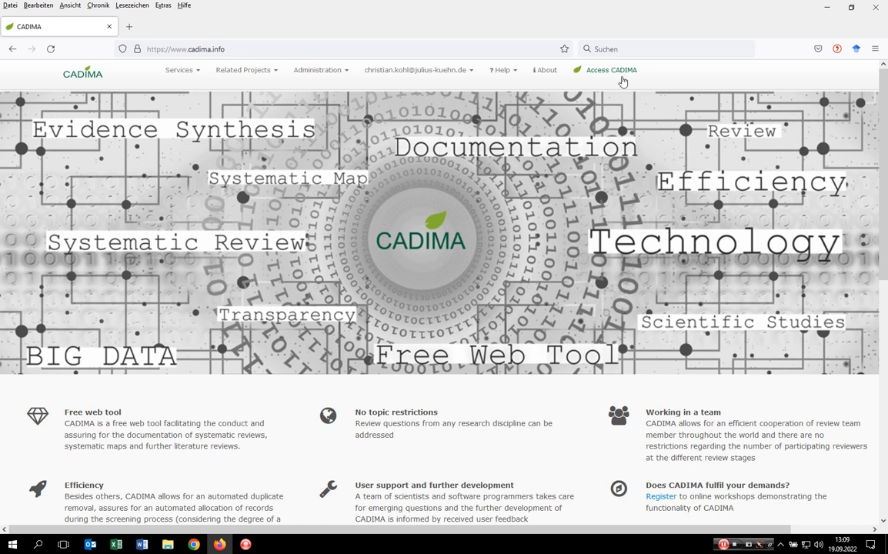
{"action": "mouse_move", "coordinate": [614, 77]}
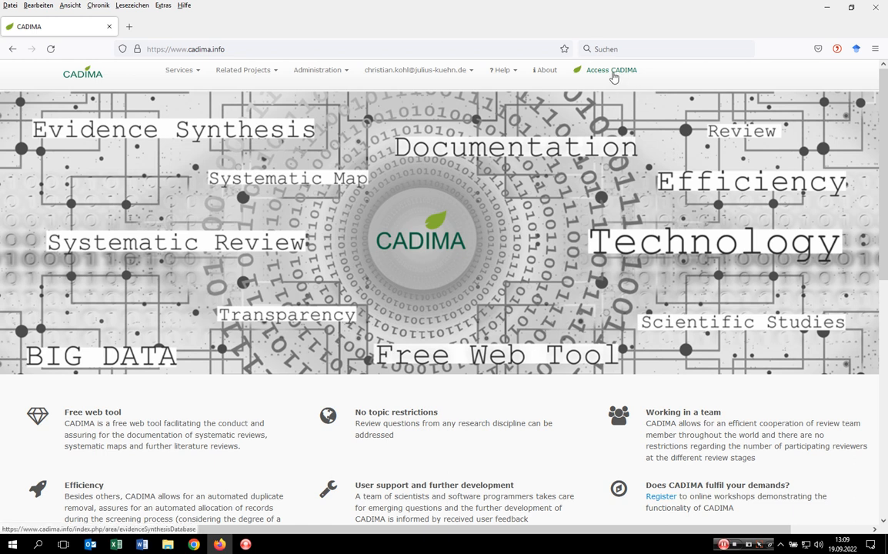
- Open the Access CADIMA evidence synthesis database from the top navigation bar
{"action": "left_click", "coordinate": [611, 69]}
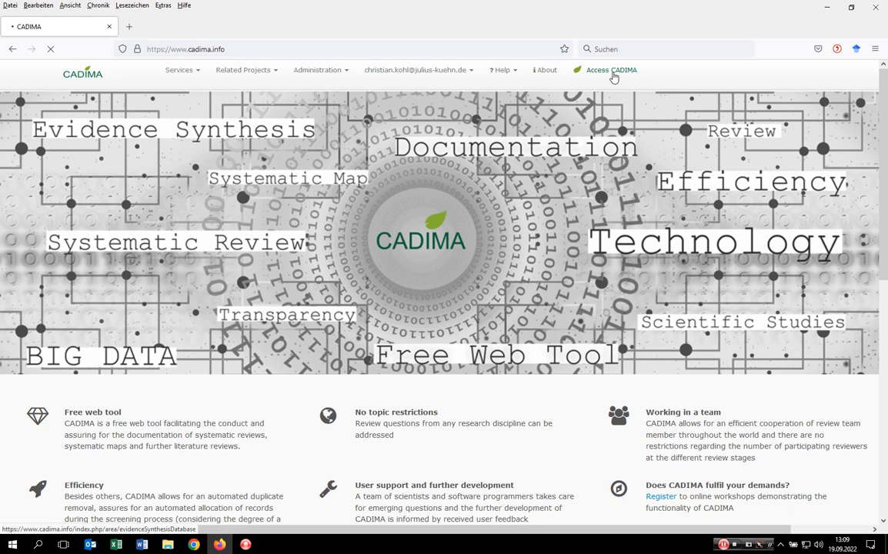
{"action": "left_click", "coordinate": [611, 70]}
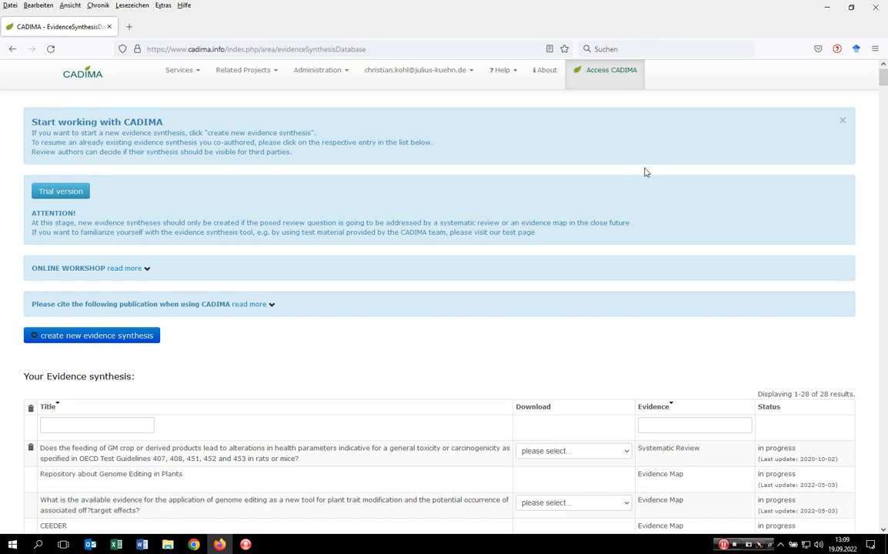
{"action": "mouse_move", "coordinate": [61, 191]}
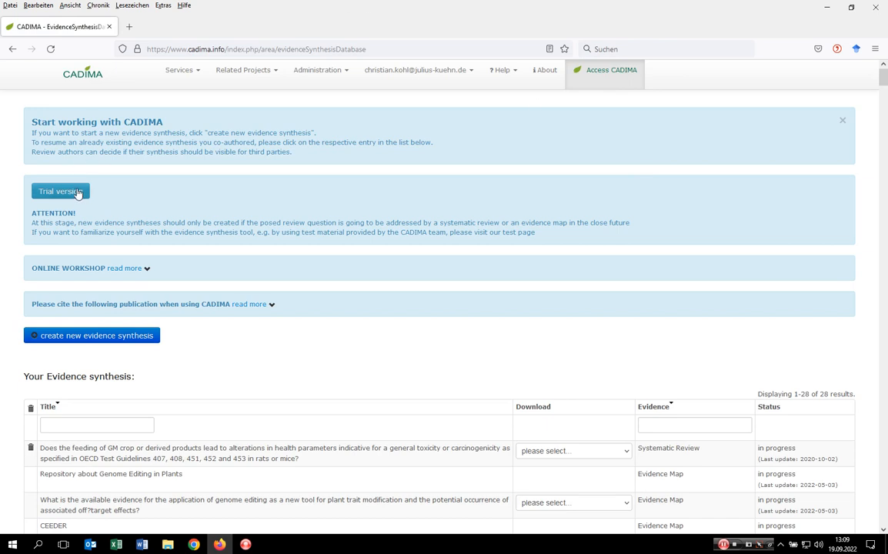
{"action": "mouse_move", "coordinate": [60, 191]}
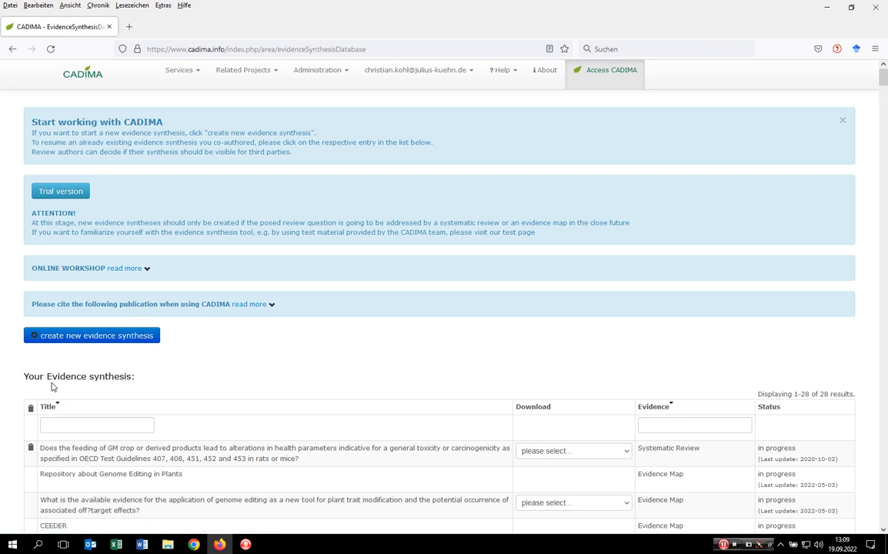
{"action": "mouse_move", "coordinate": [94, 342]}
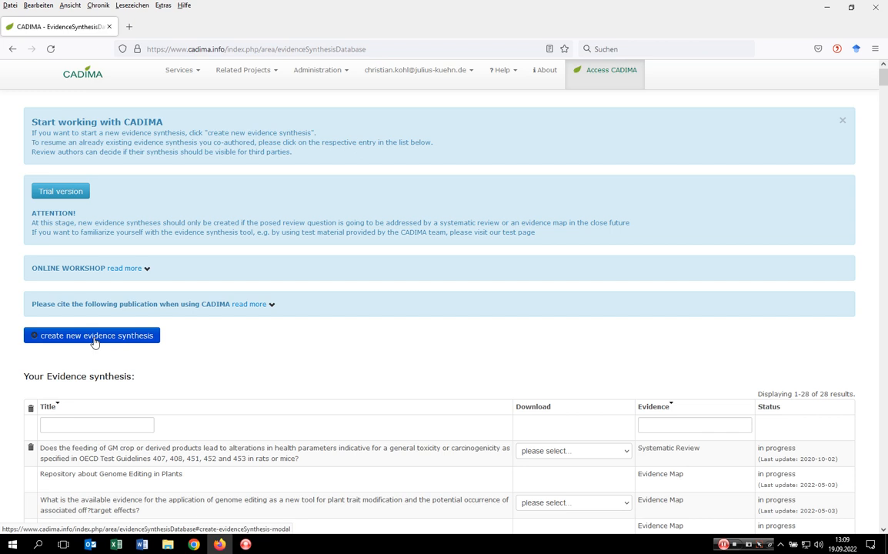
- Start a new evidence synthesis and enter the title 'Demo CADIMA'
{"action": "left_click", "coordinate": [91, 335]}
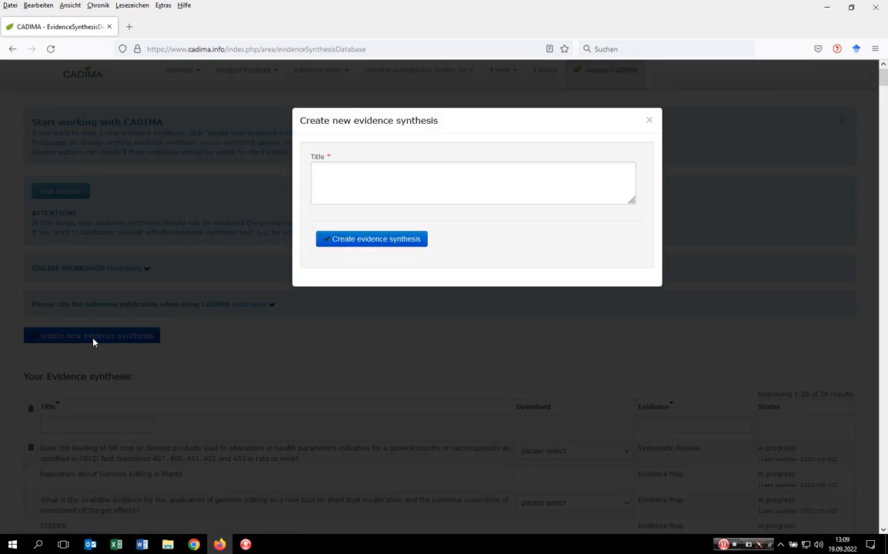
{"action": "left_click", "coordinate": [474, 183]}
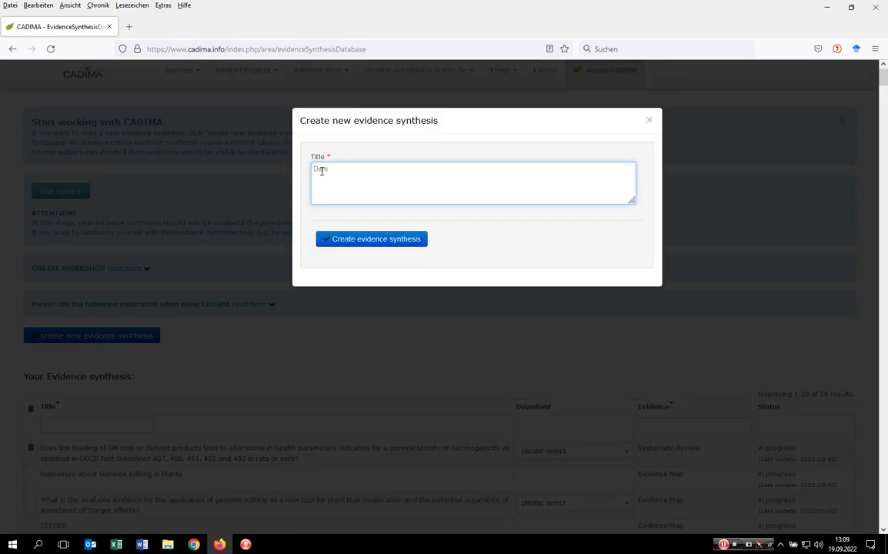
{"action": "type", "text": "Demo"}
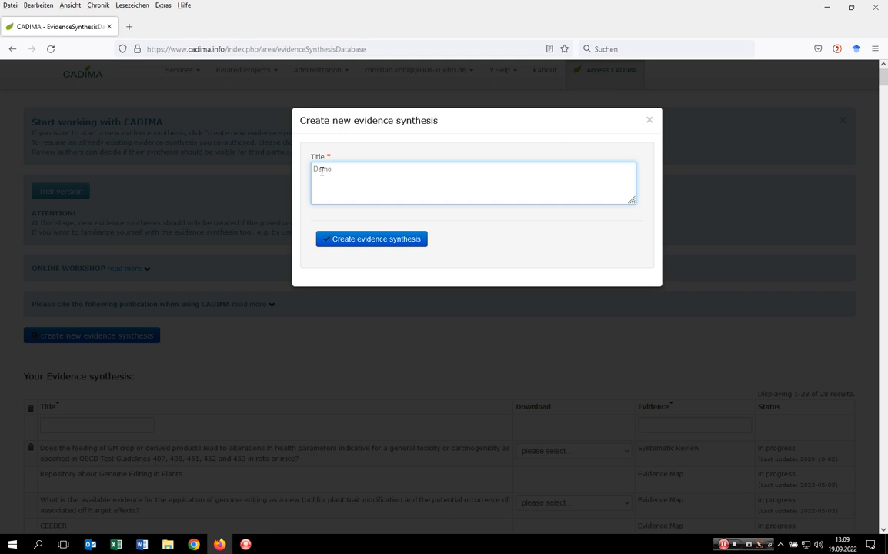
{"action": "type", "text": "CADIMA"}
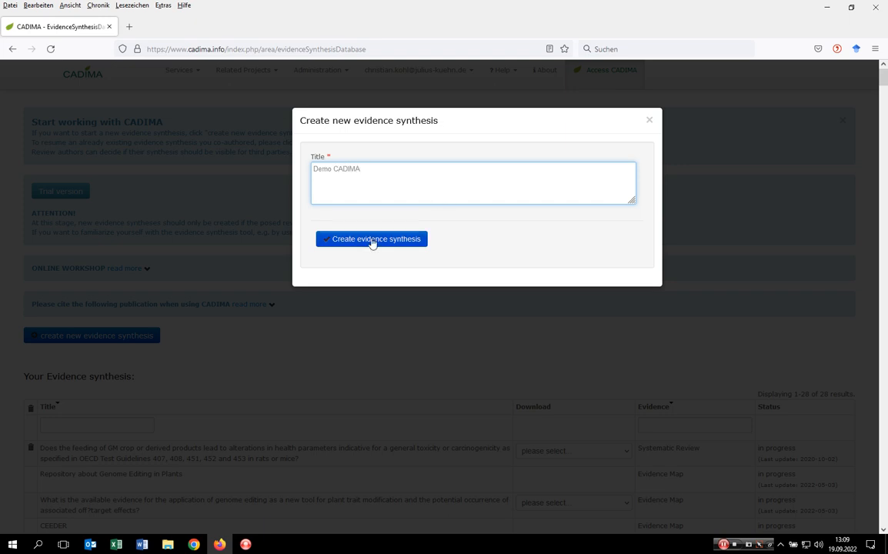
- Create the 'Demo CADIMA' evidence synthesis and open its overview page
{"action": "left_click", "coordinate": [371, 238]}
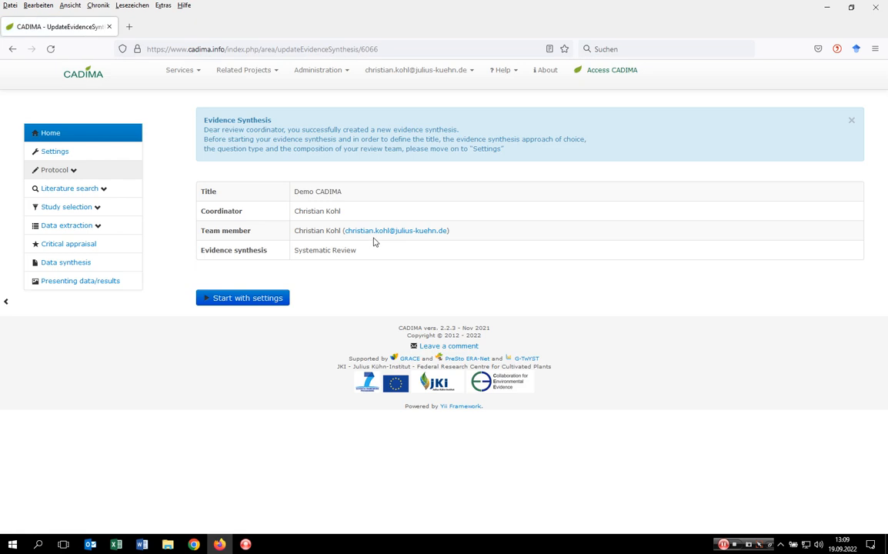
{"action": "mouse_move", "coordinate": [393, 232]}
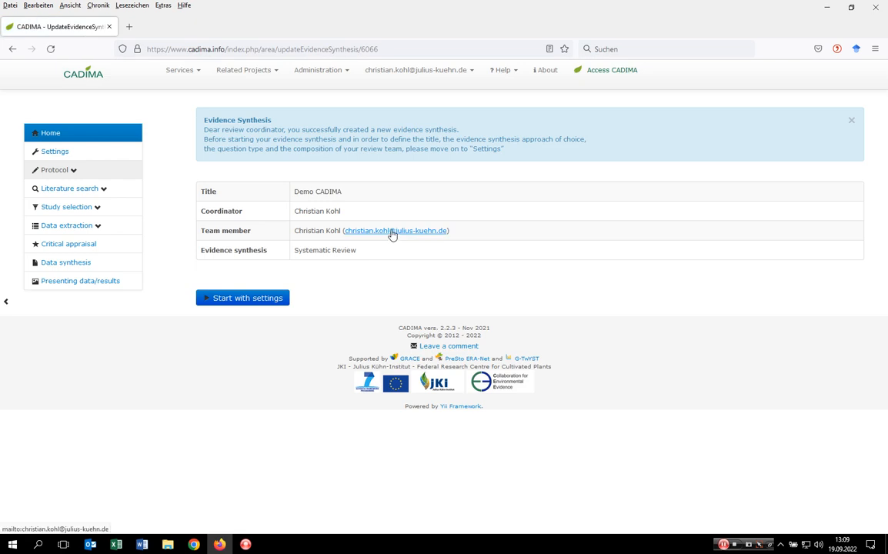
{"action": "mouse_move", "coordinate": [377, 322]}
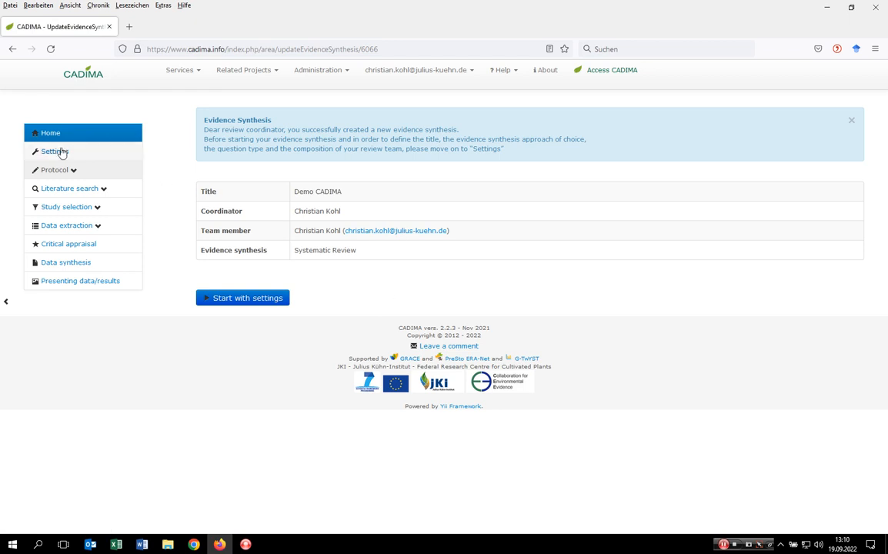
- In Demo CADIMA's settings, set the status to 'in progress'
{"action": "left_click", "coordinate": [54, 152]}
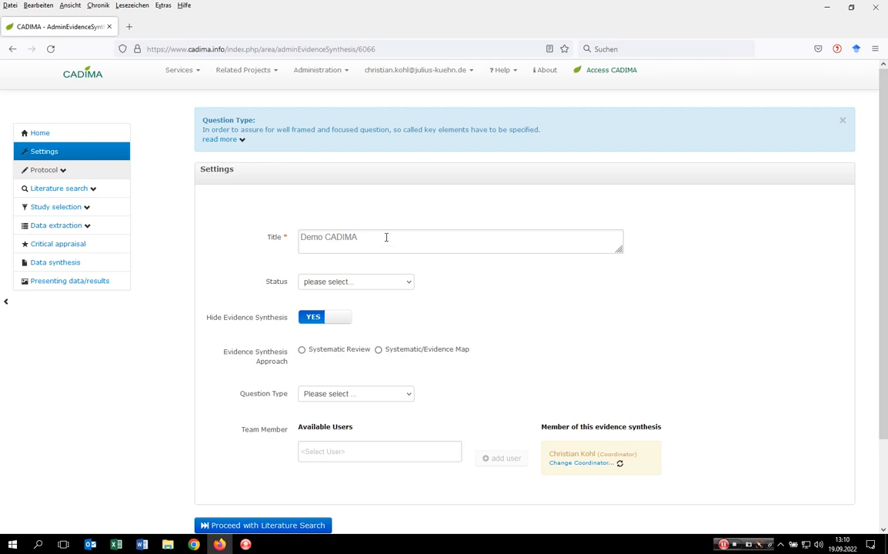
{"action": "mouse_move", "coordinate": [411, 291]}
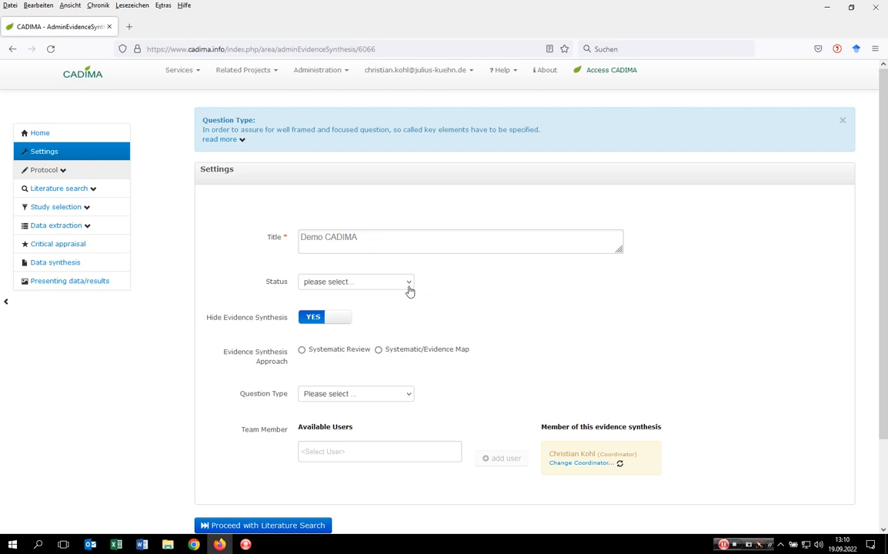
{"action": "left_click", "coordinate": [356, 281]}
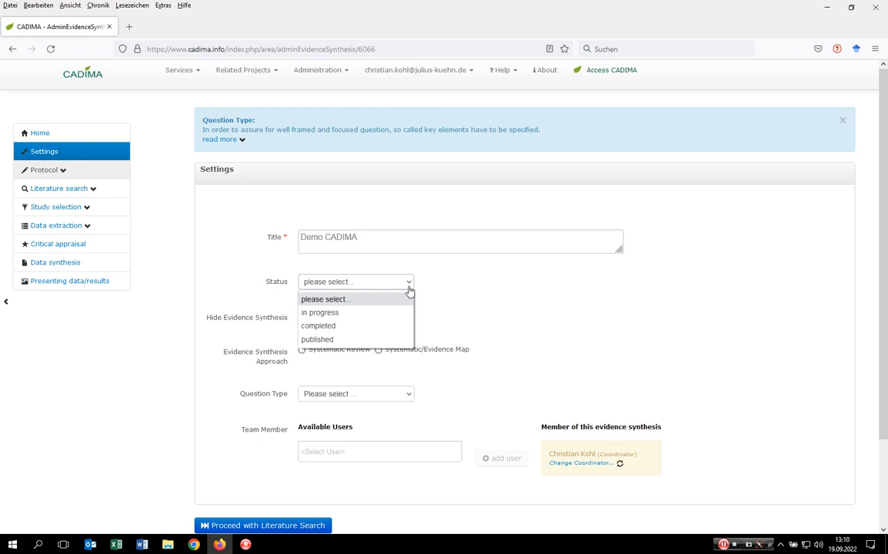
{"action": "mouse_move", "coordinate": [339, 325]}
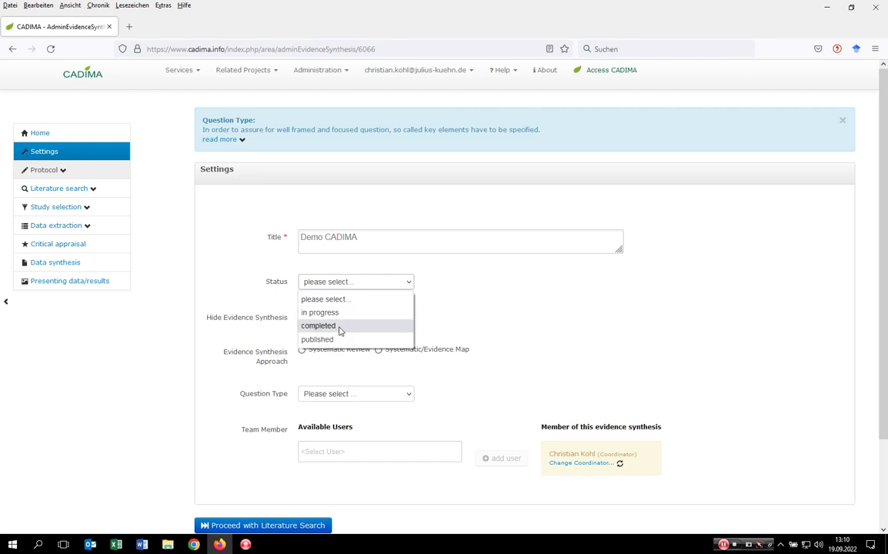
{"action": "mouse_move", "coordinate": [362, 313]}
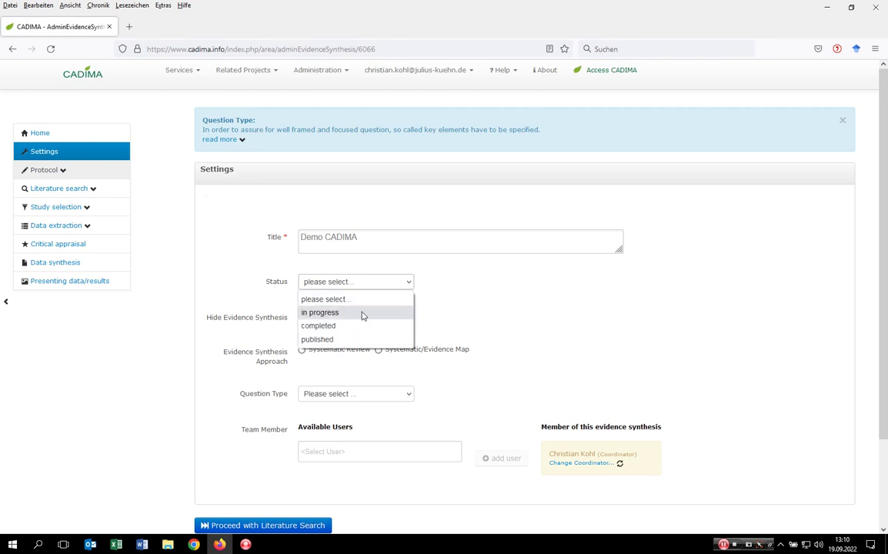
{"action": "left_click", "coordinate": [319, 312]}
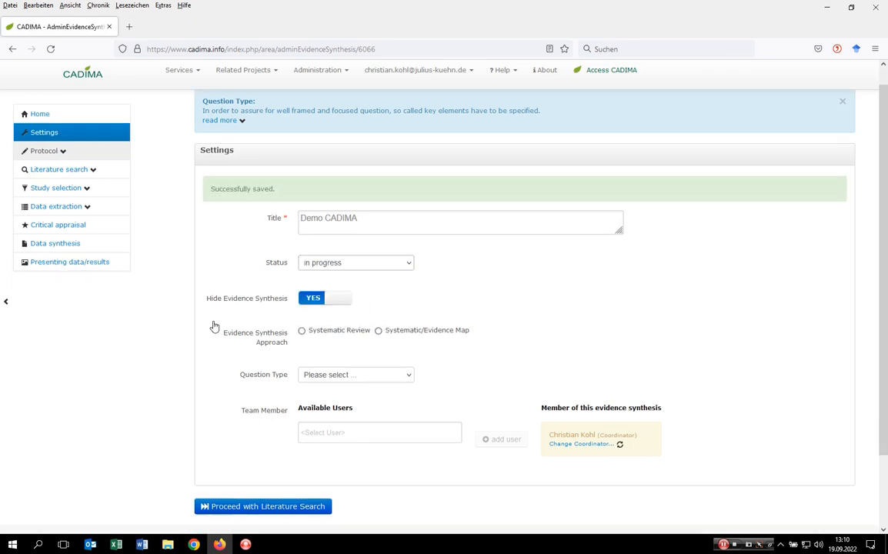
{"action": "scroll", "scroll_direction": "down", "scroll_amount": 3}
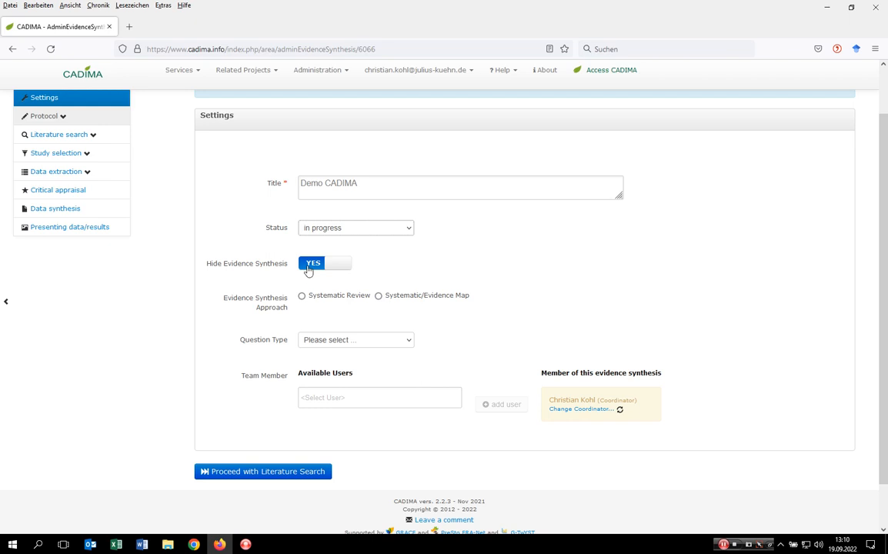
{"action": "mouse_move", "coordinate": [307, 271]}
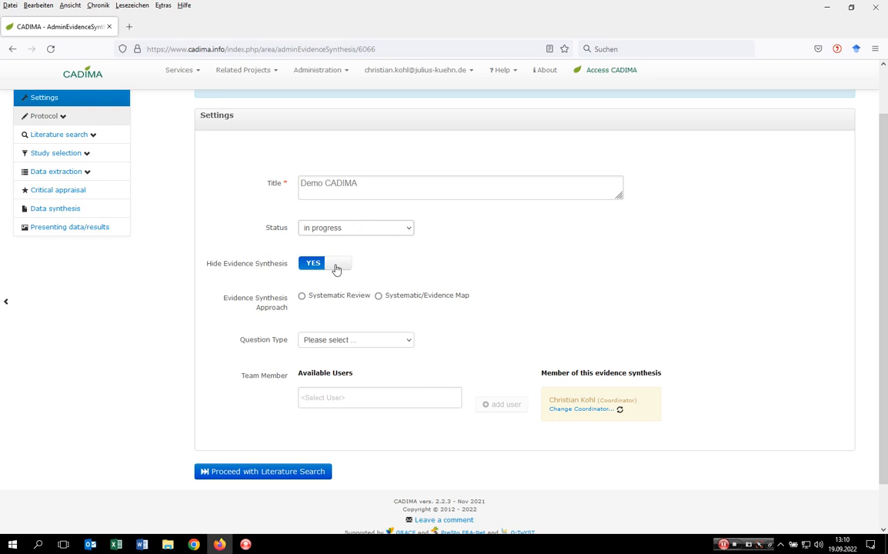
{"action": "mouse_move", "coordinate": [337, 305]}
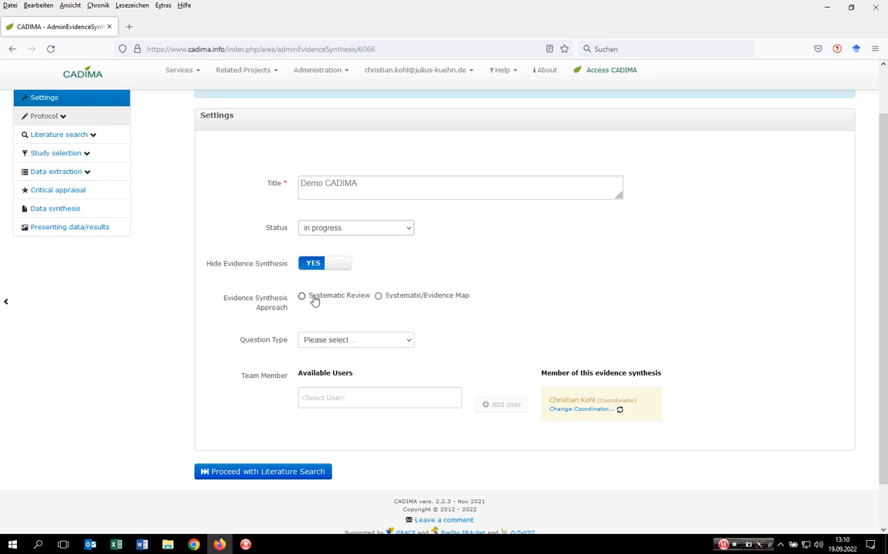
{"action": "mouse_move", "coordinate": [382, 298]}
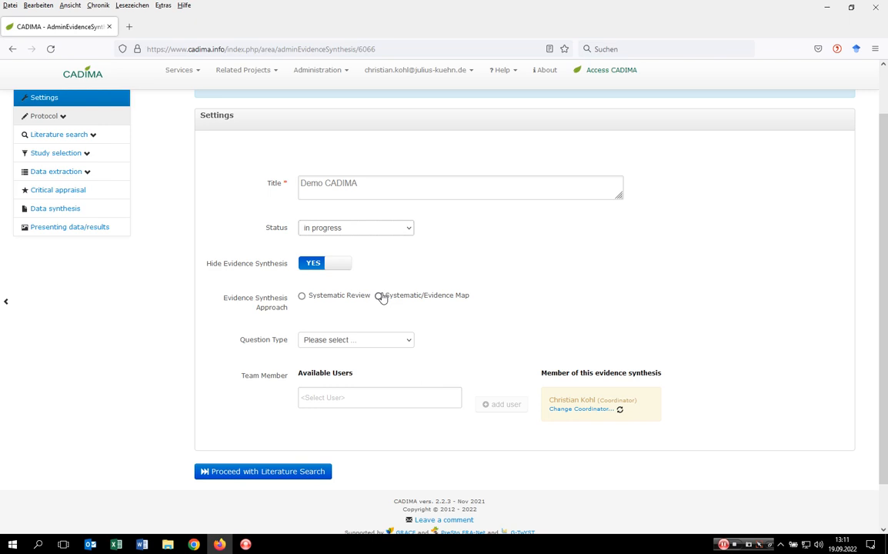
{"action": "mouse_move", "coordinate": [302, 301]}
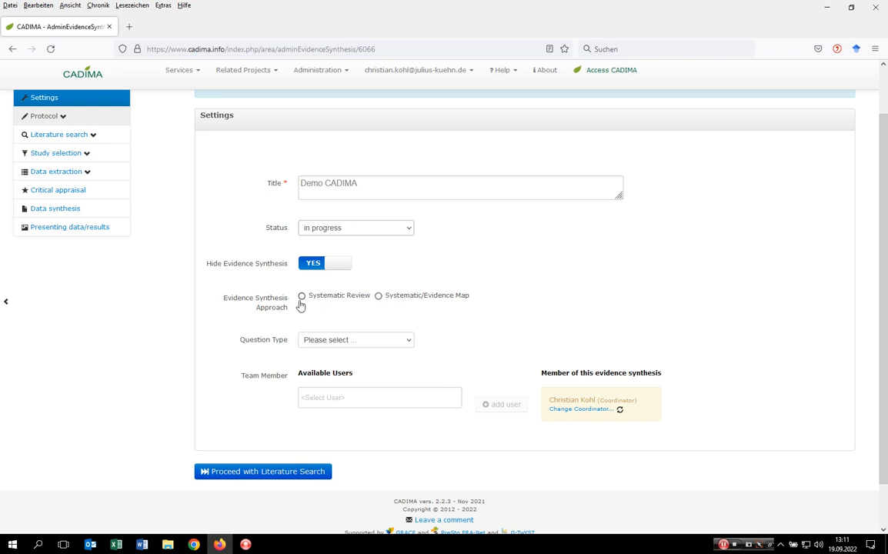
- Choose 'Systematic Review' as the evidence synthesis approach
{"action": "left_click", "coordinate": [302, 296]}
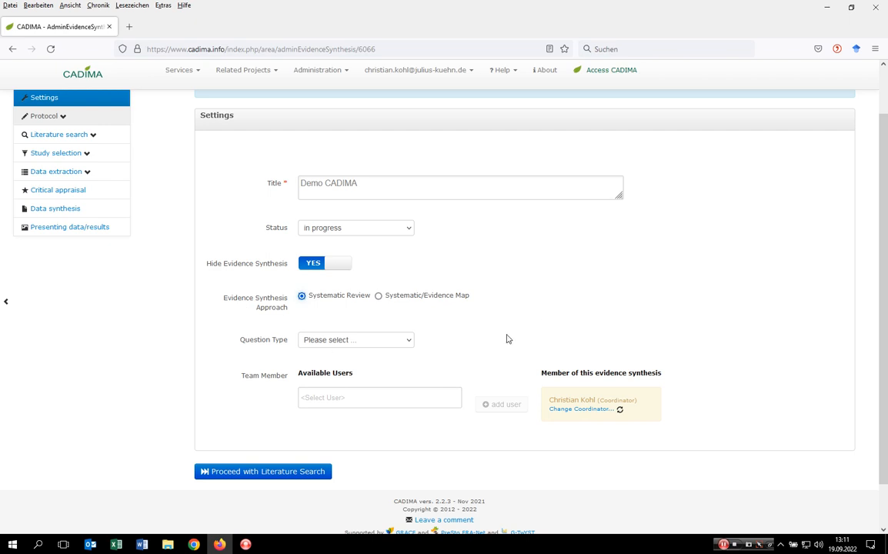
- Show the Question Type options PI/ECO, PO and PIT
{"action": "scroll", "scroll_direction": "down", "scroll_amount": 3}
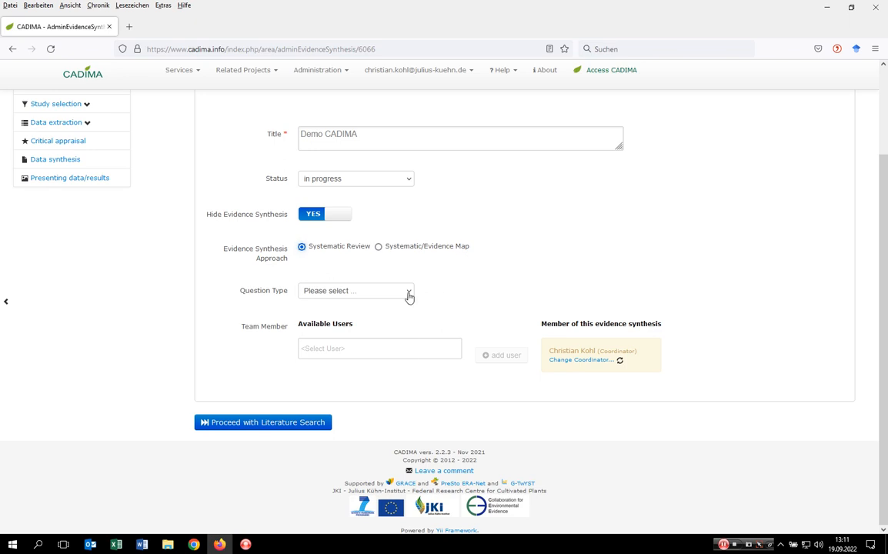
{"action": "left_click", "coordinate": [356, 290]}
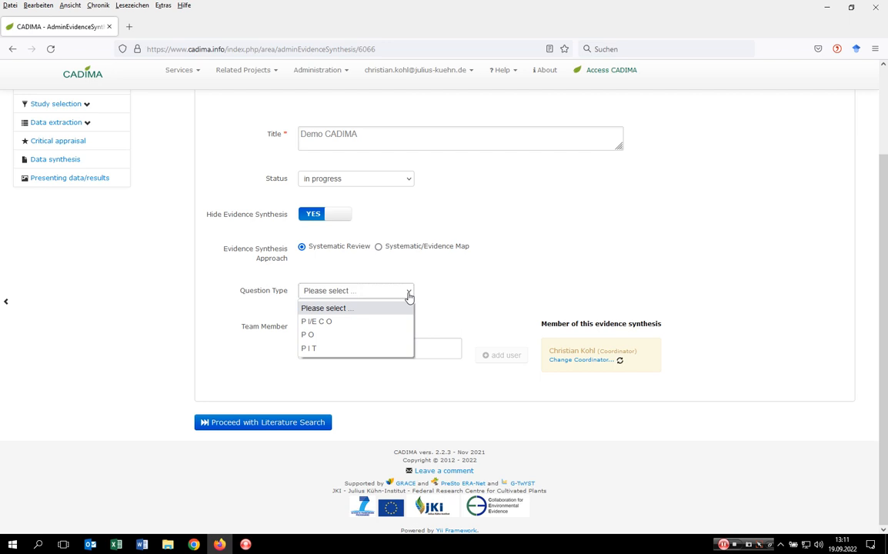
{"action": "mouse_move", "coordinate": [358, 334]}
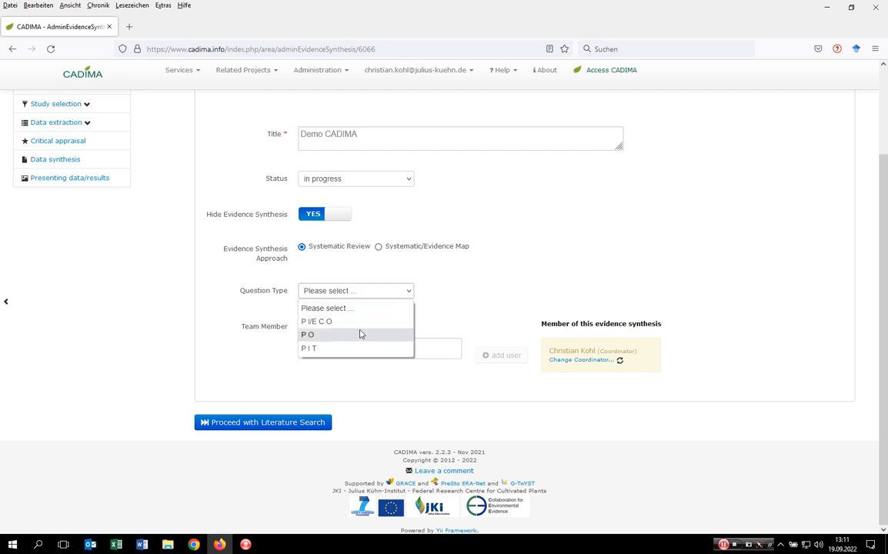
{"action": "mouse_move", "coordinate": [364, 335]}
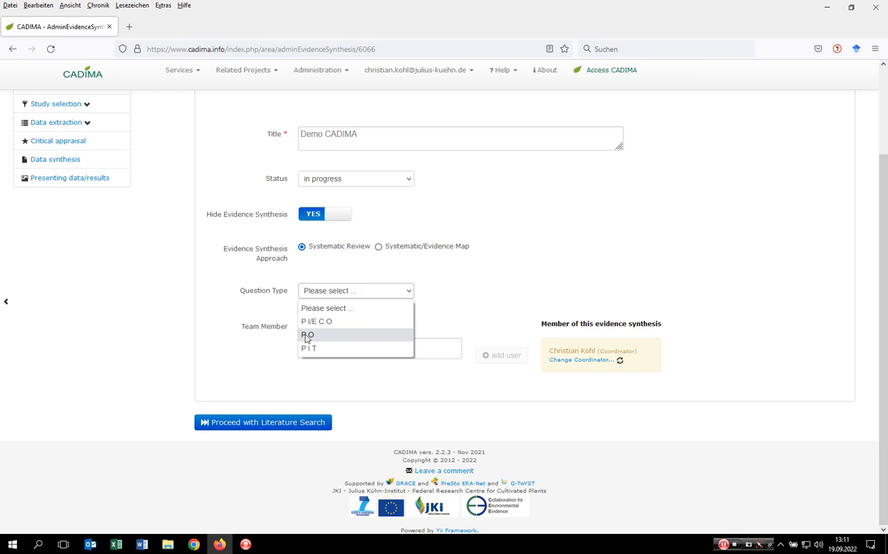
{"action": "mouse_move", "coordinate": [343, 341]}
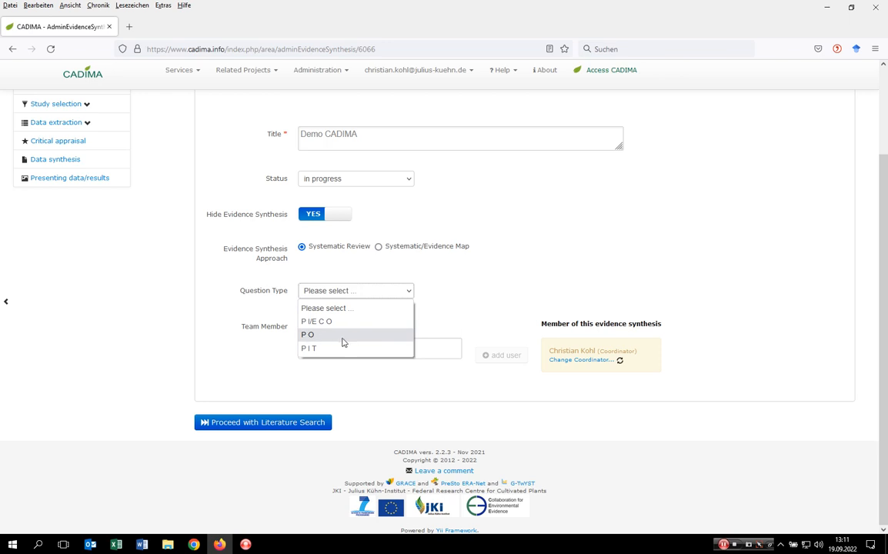
{"action": "mouse_move", "coordinate": [330, 349]}
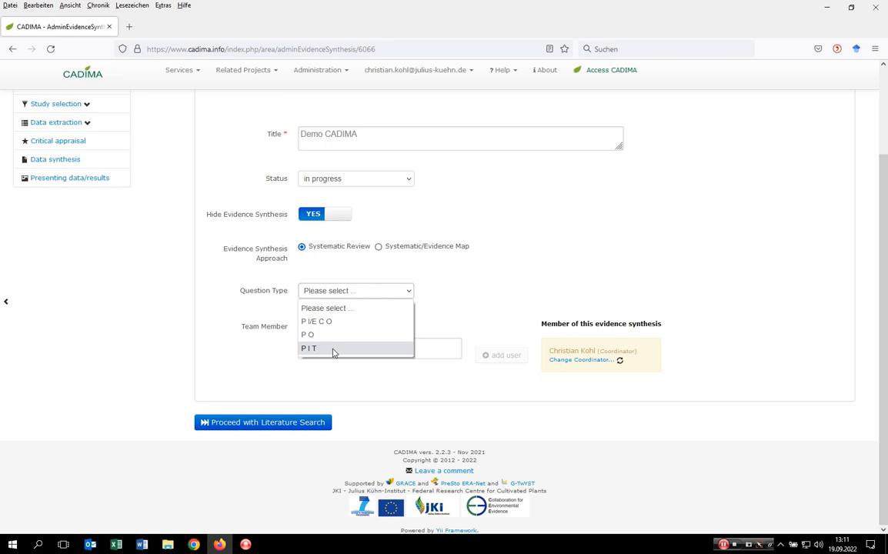
{"action": "mouse_move", "coordinate": [311, 352]}
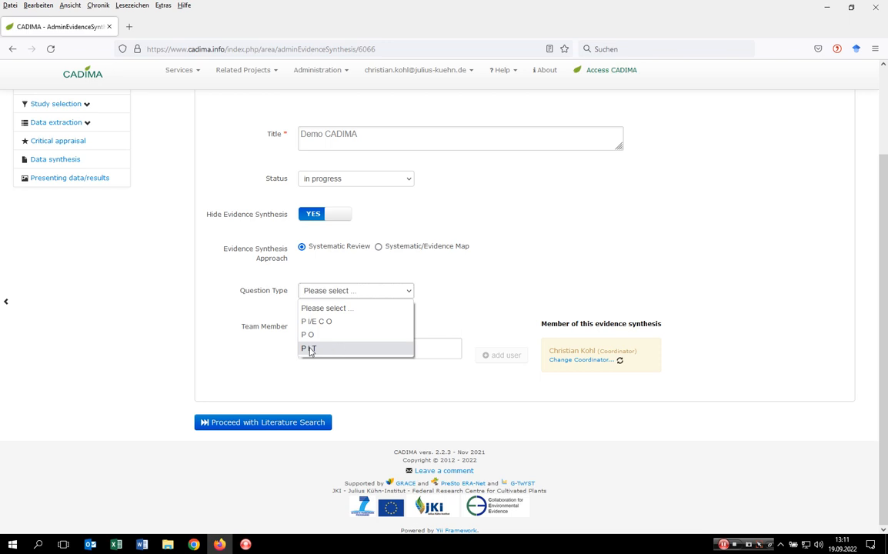
{"action": "mouse_move", "coordinate": [316, 353]}
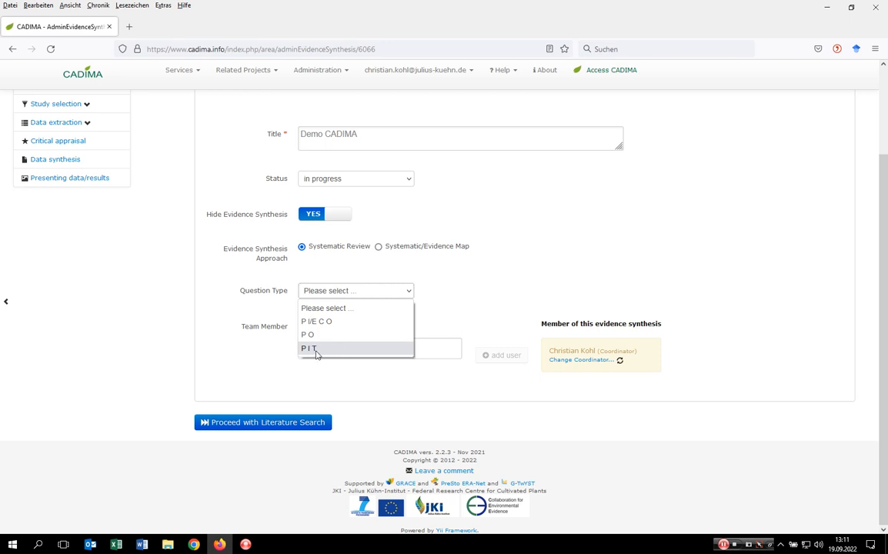
{"action": "mouse_move", "coordinate": [315, 351]}
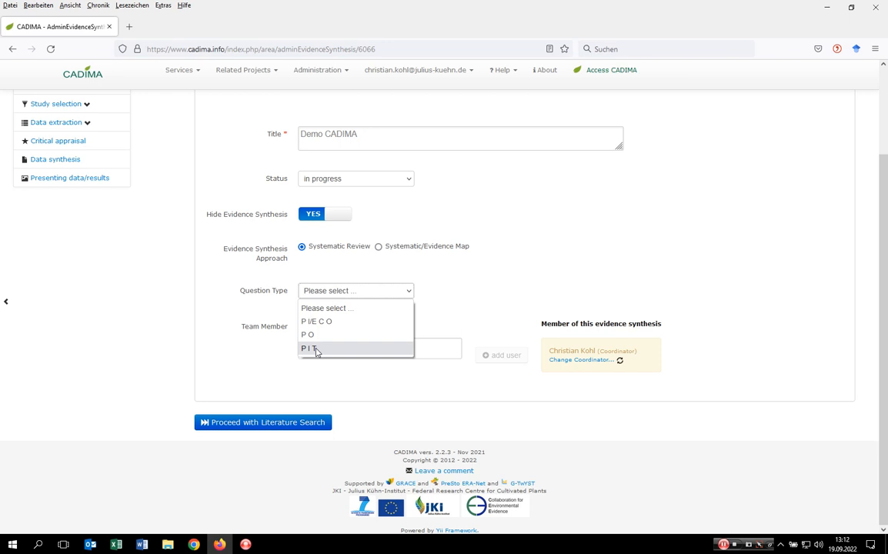
{"action": "mouse_move", "coordinate": [329, 348]}
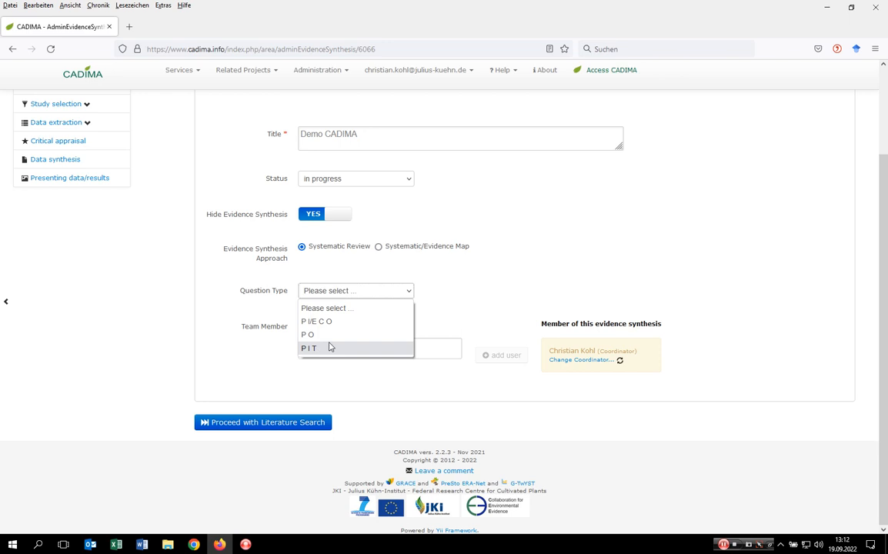
- Select 'P I/E C O' as the question type
{"action": "left_click", "coordinate": [316, 321]}
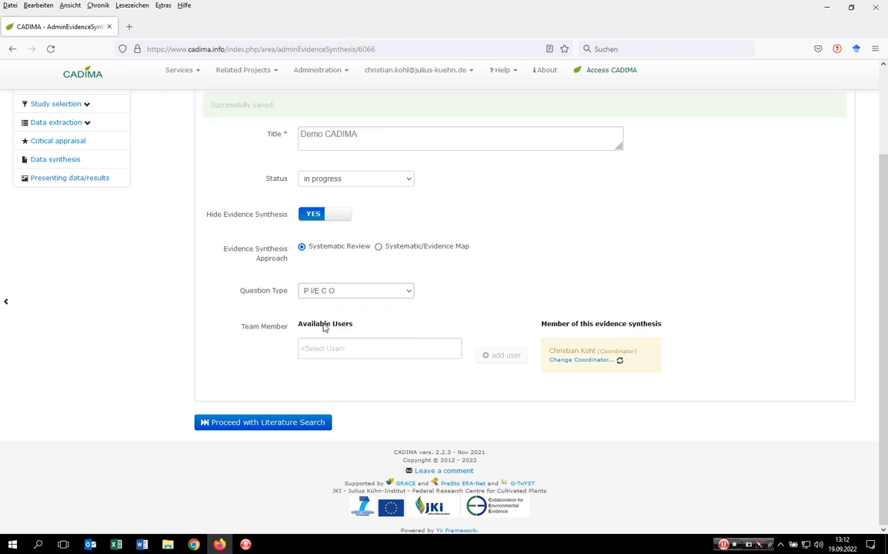
{"action": "mouse_move", "coordinate": [505, 322]}
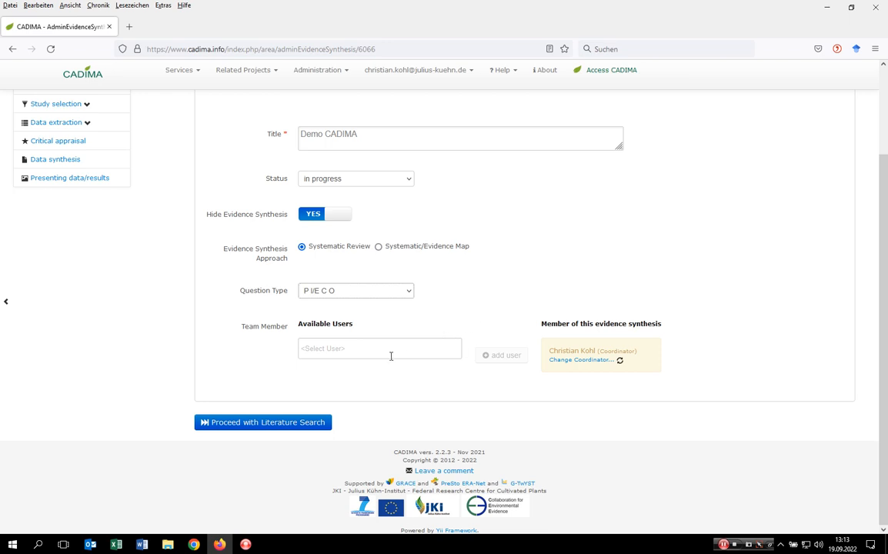
- Find the user matching 'team' and add them as a team member
{"action": "left_click", "coordinate": [380, 348]}
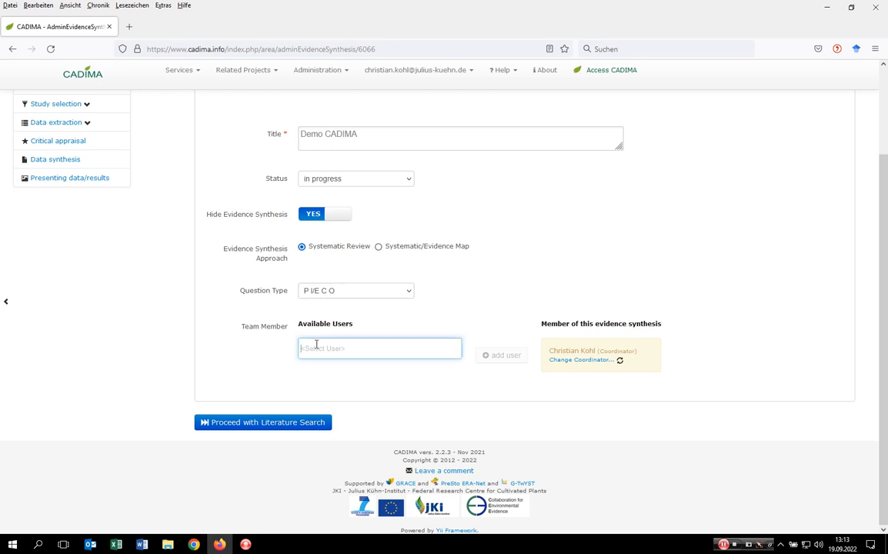
{"action": "type", "text": "team"}
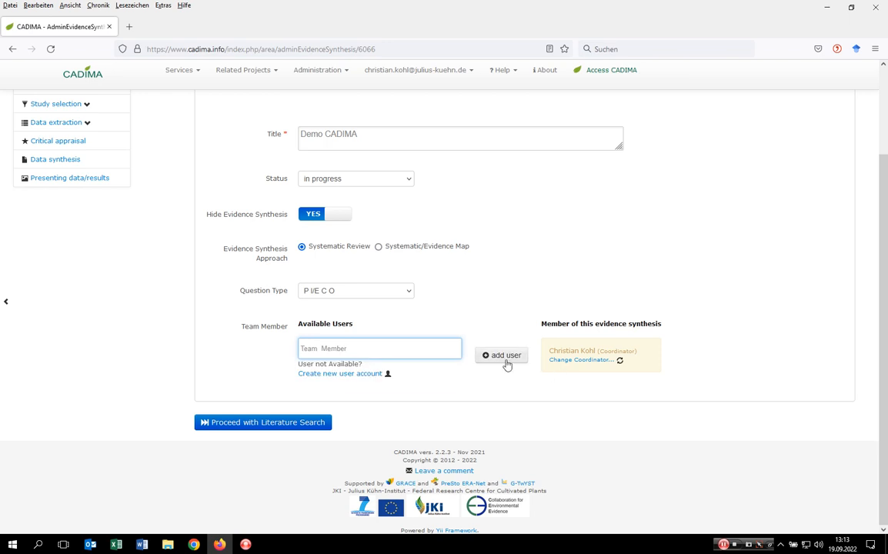
{"action": "left_click", "coordinate": [501, 355]}
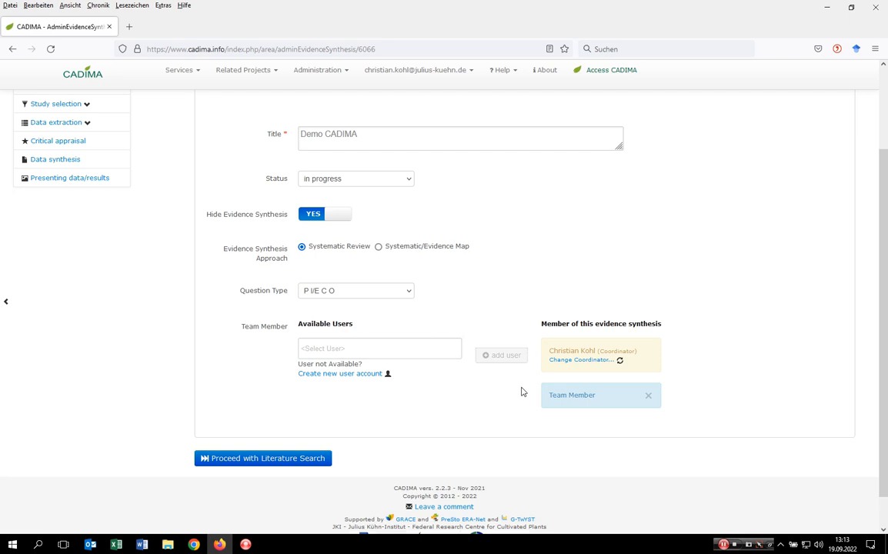
{"action": "mouse_move", "coordinate": [633, 399]}
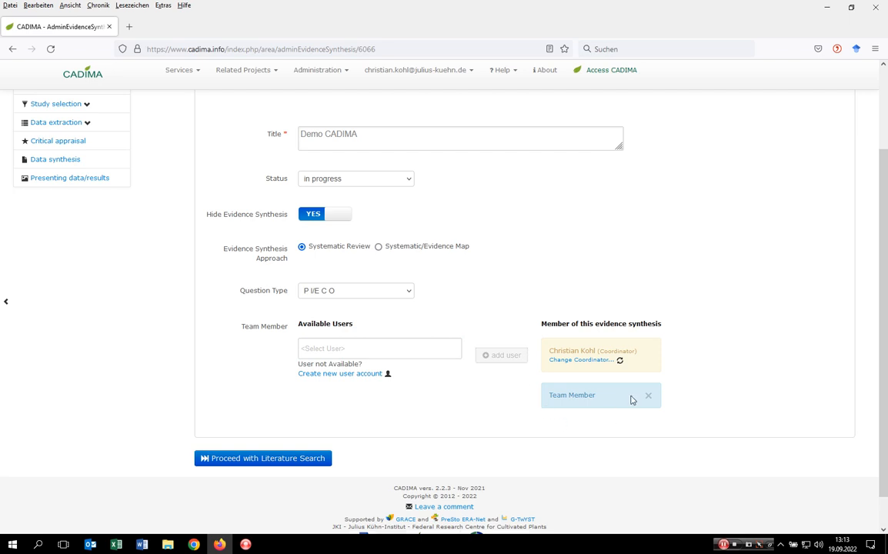
{"action": "mouse_move", "coordinate": [587, 342]}
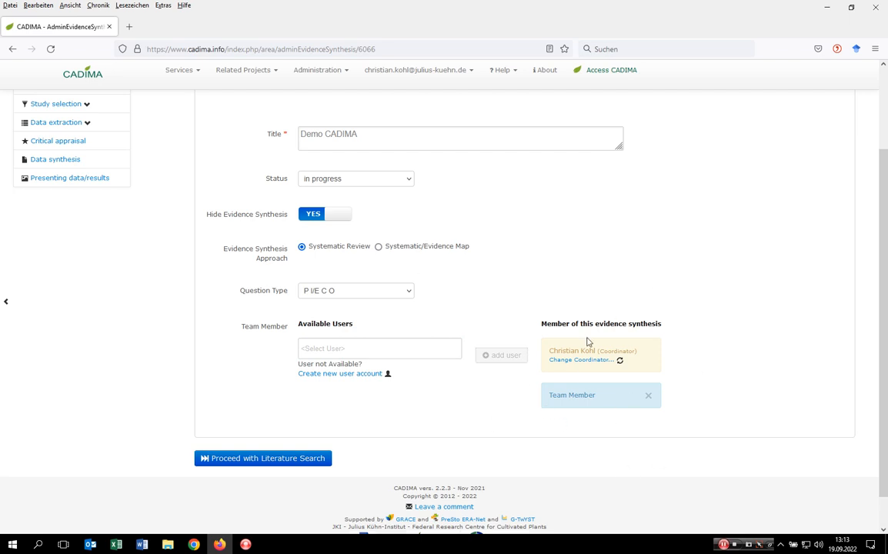
{"action": "mouse_move", "coordinate": [680, 344]}
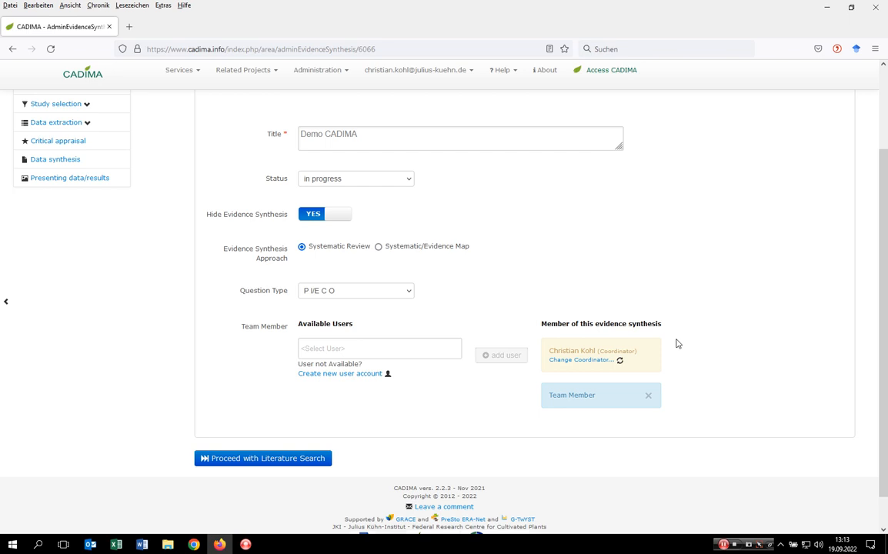
{"action": "scroll", "scroll_direction": "down", "scroll_amount": 3}
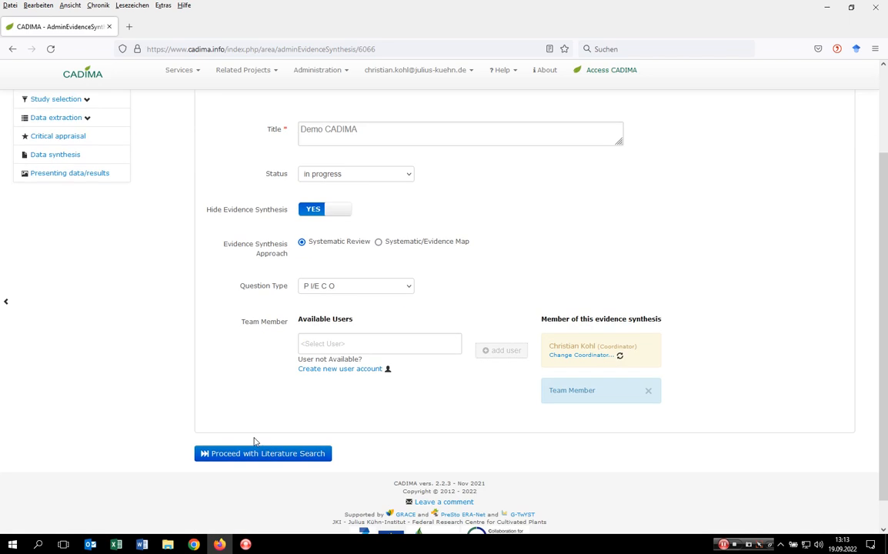
{"action": "scroll", "scroll_direction": "up", "scroll_amount": 3}
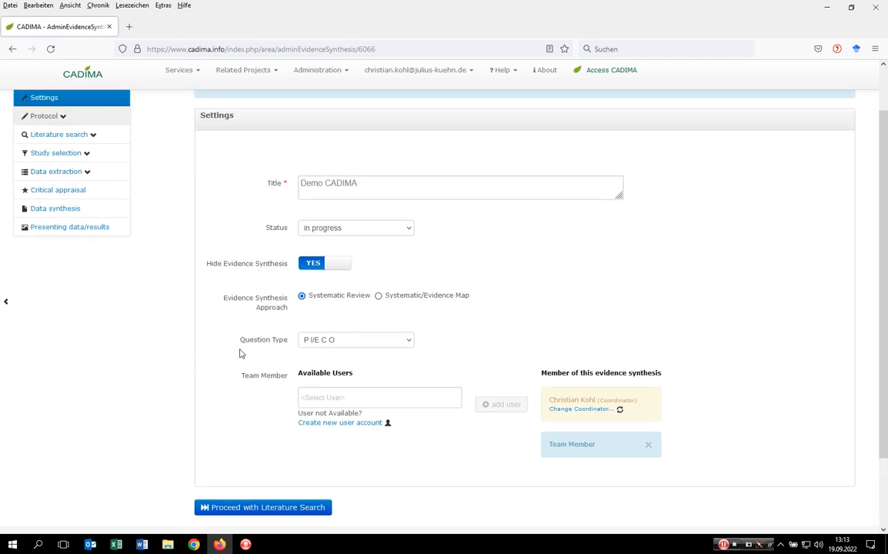
{"action": "mouse_move", "coordinate": [105, 171]}
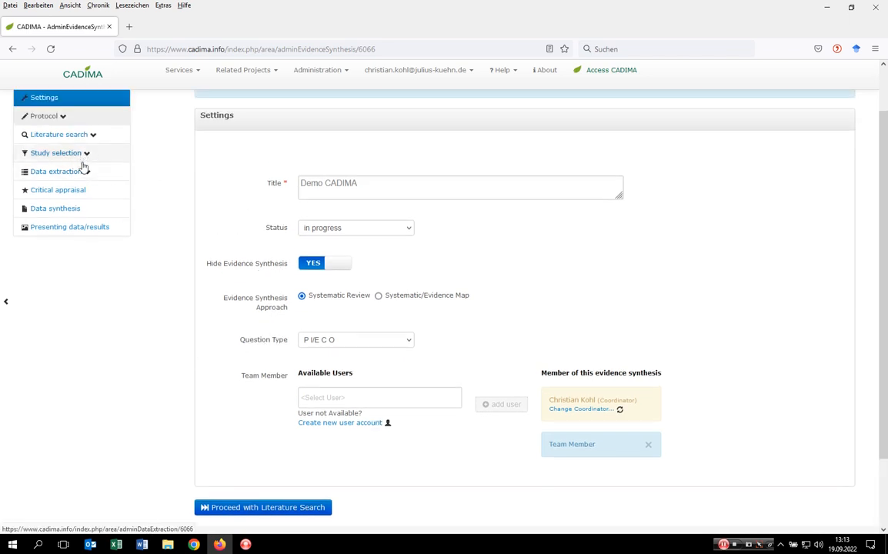
{"action": "mouse_move", "coordinate": [57, 191]}
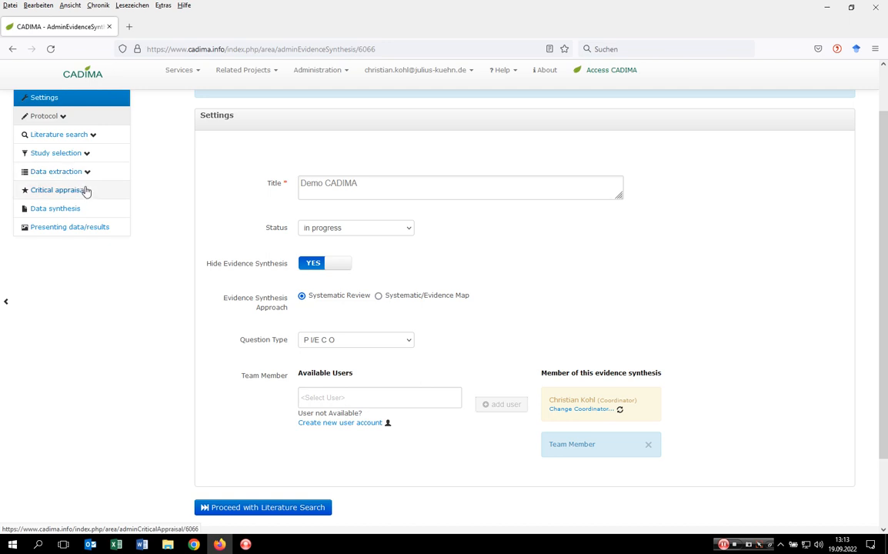
{"action": "mouse_move", "coordinate": [69, 226]}
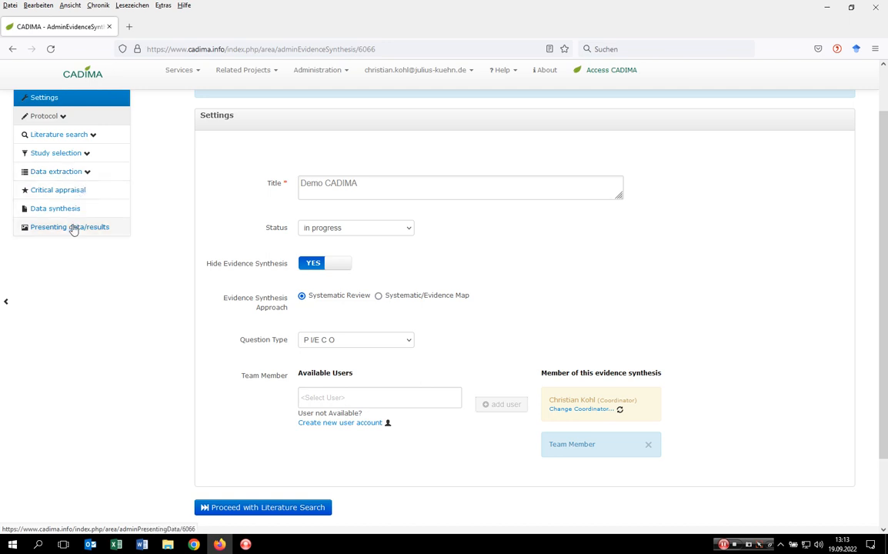